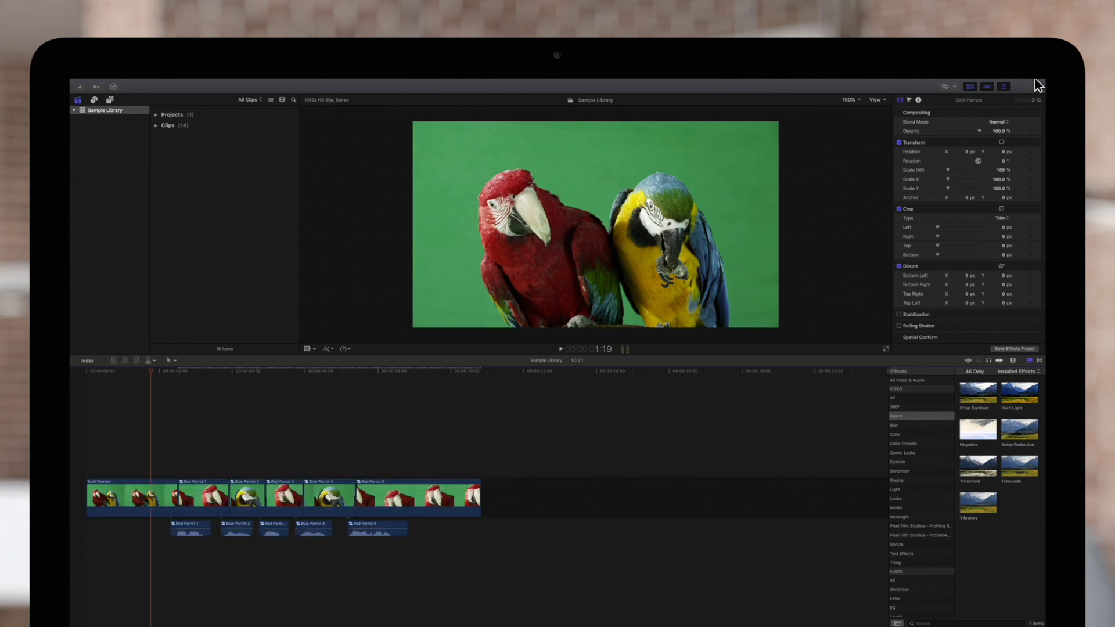
- Start sharing the parrot project to YouTube from the Share destinations
left_click(1033, 86)
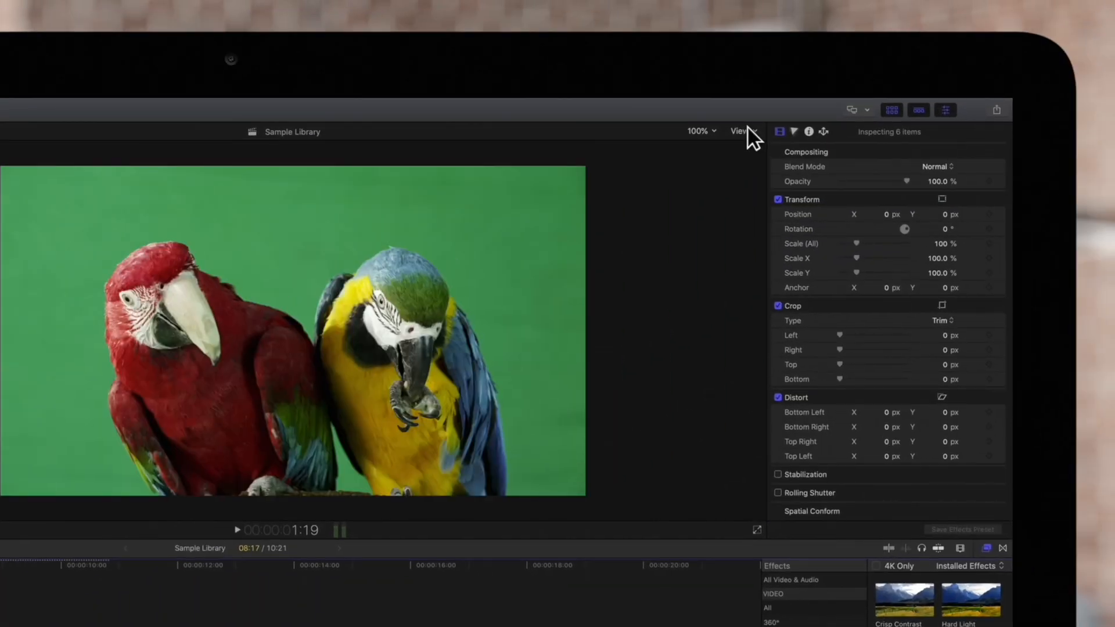
left_click(739, 131)
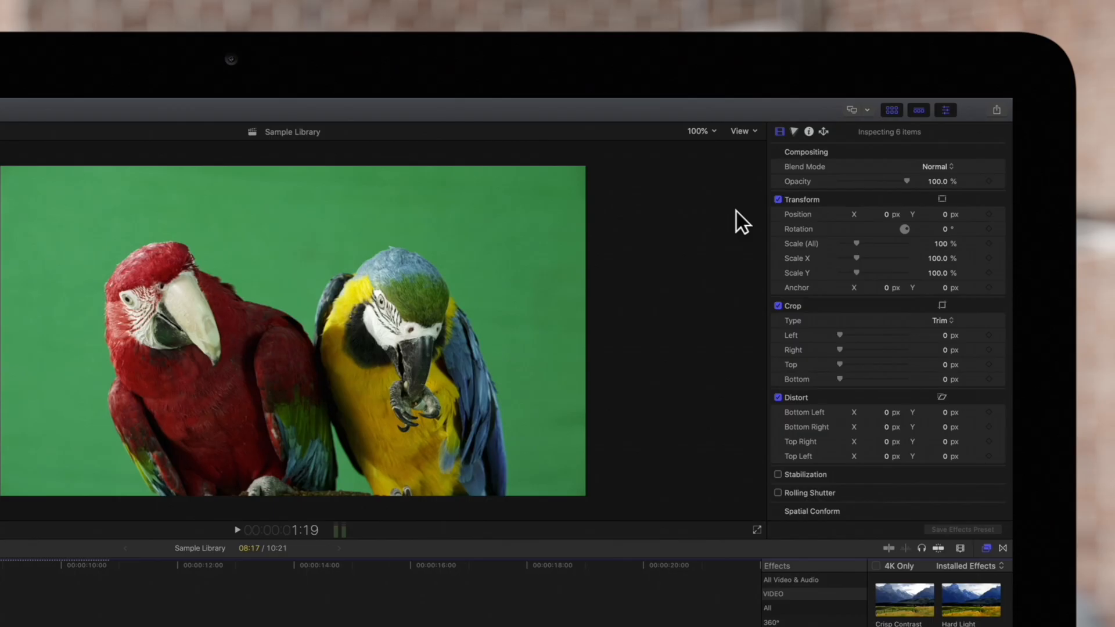
mouse_move(974, 164)
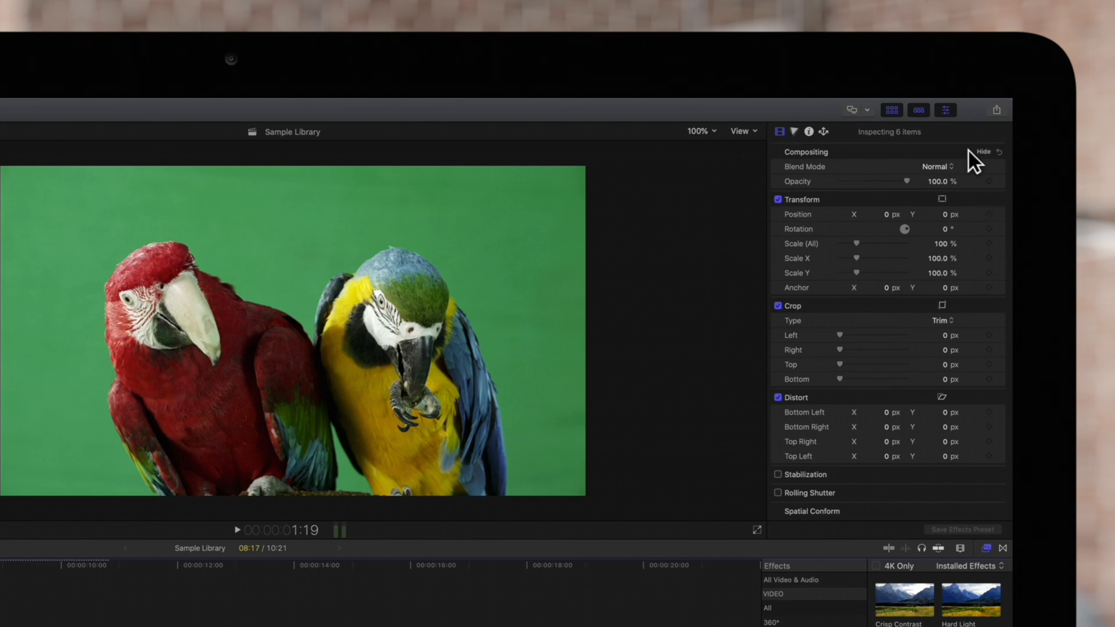
mouse_move(1000, 120)
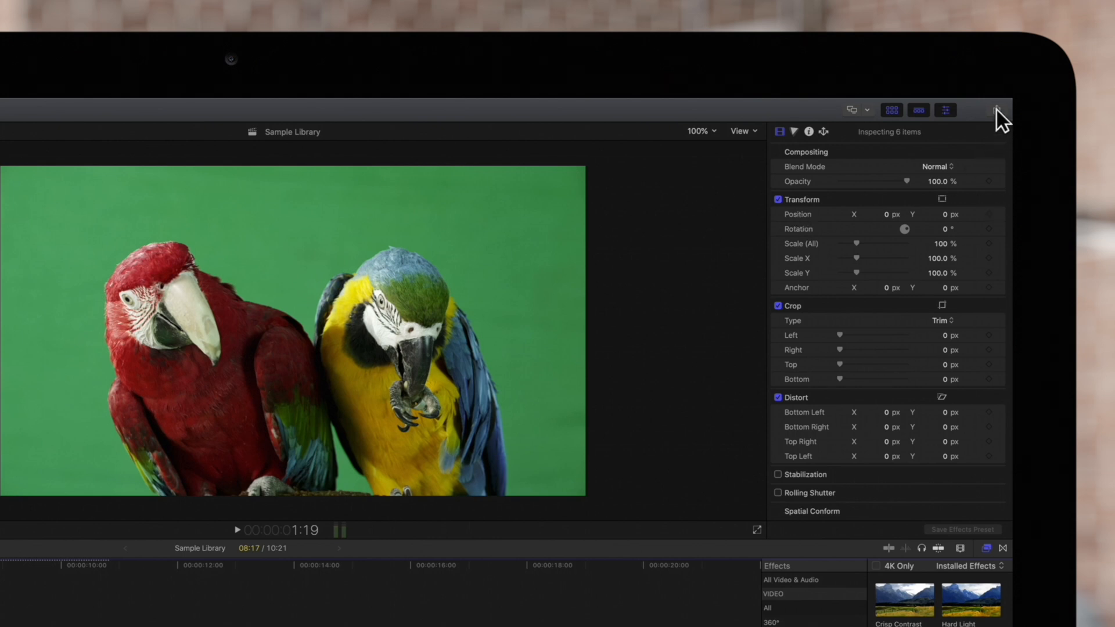
left_click(996, 110)
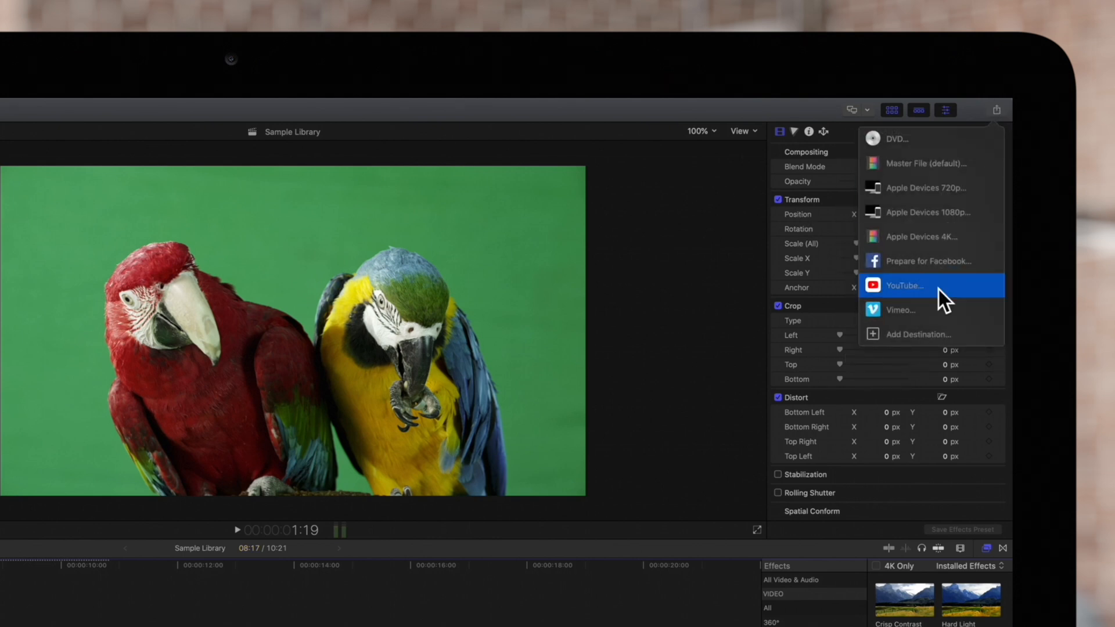
left_click(904, 286)
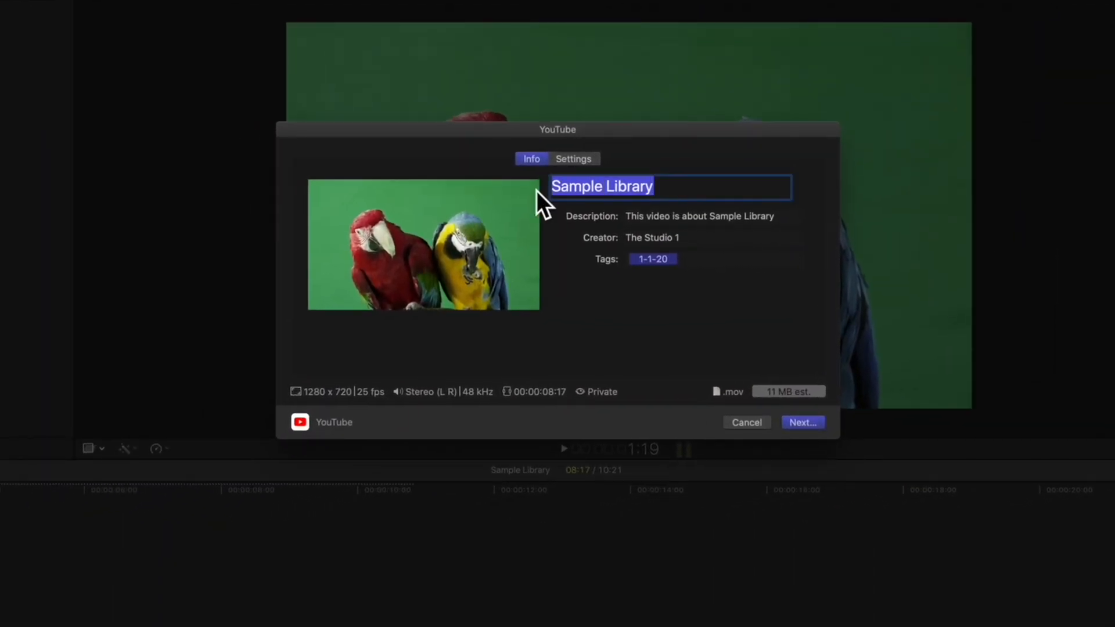
- Title the YouTube video 'Parrots Conversating' and enter a description beginning 'Two Parrots'
type("Parrots Conversating")
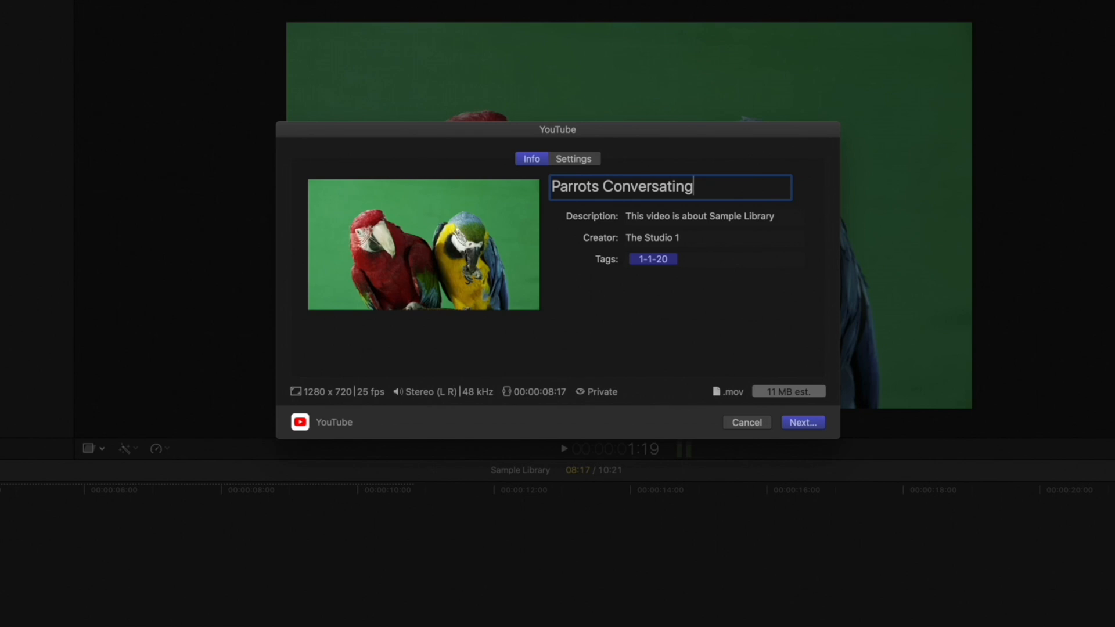
type("Two Parrots Enjoy a Knock Knock Joke")
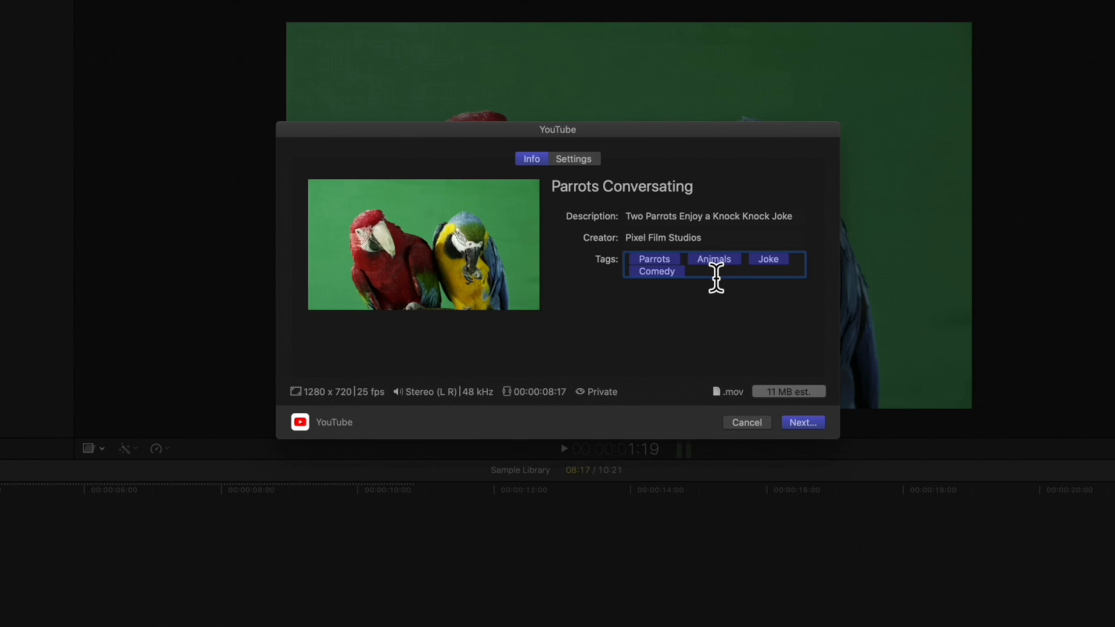
left_click(573, 158)
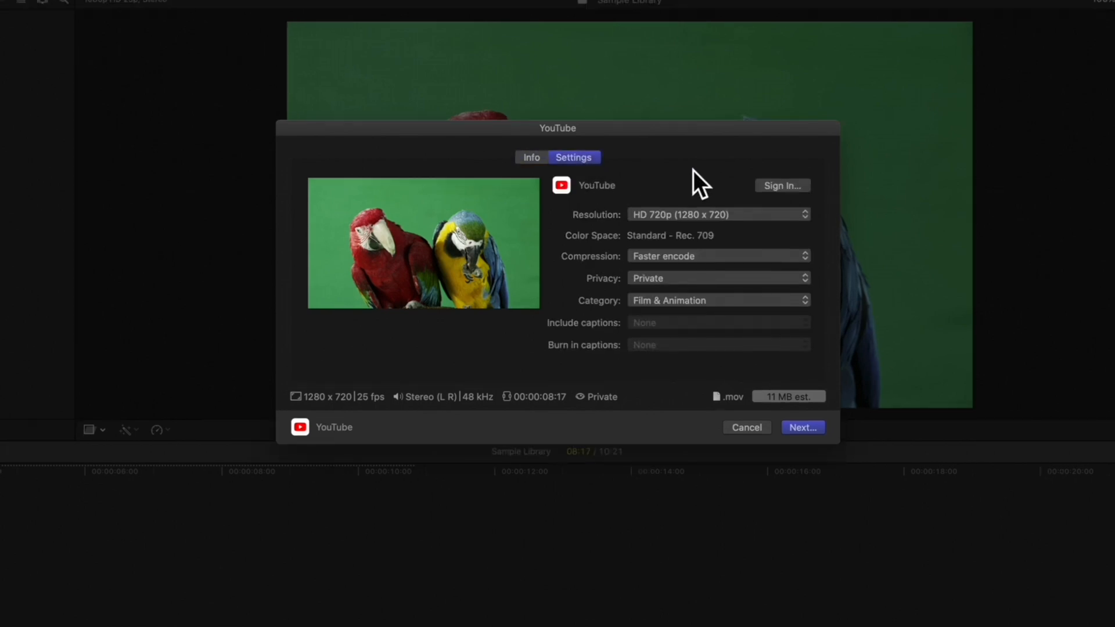
- Sign in to the Google account and allow Final Cut Pro YouTube access
left_click(782, 185)
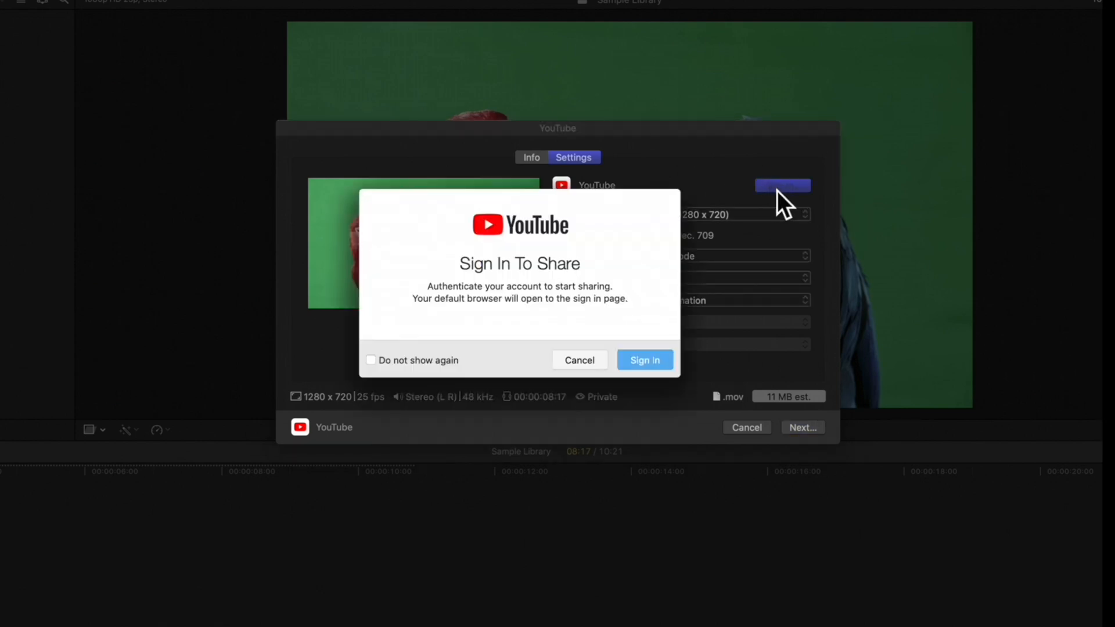
left_click(644, 360)
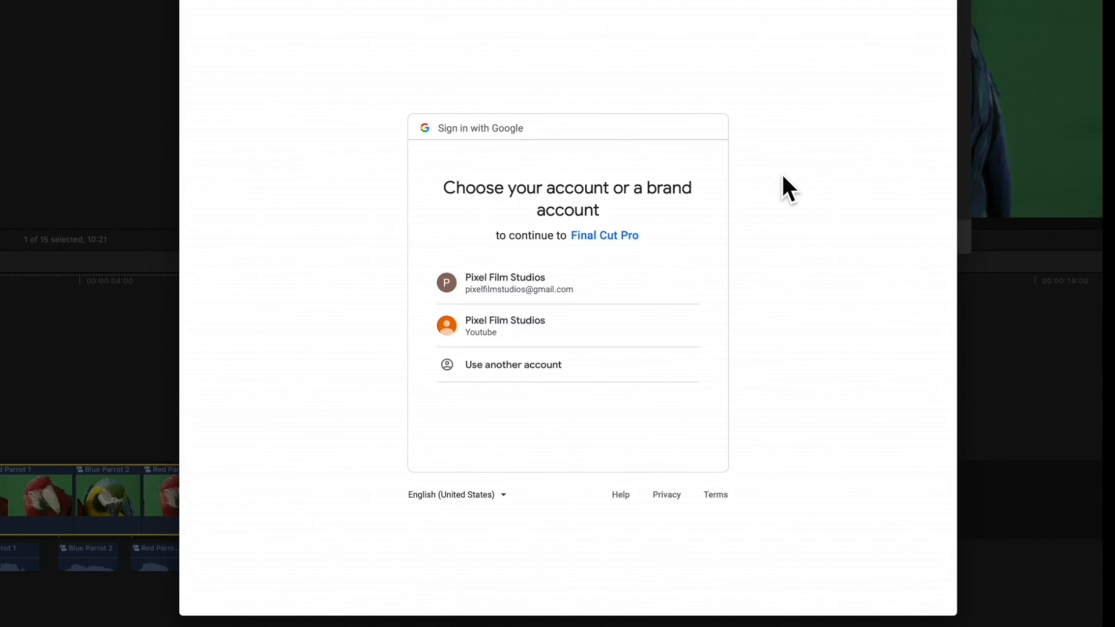
mouse_move(621, 332)
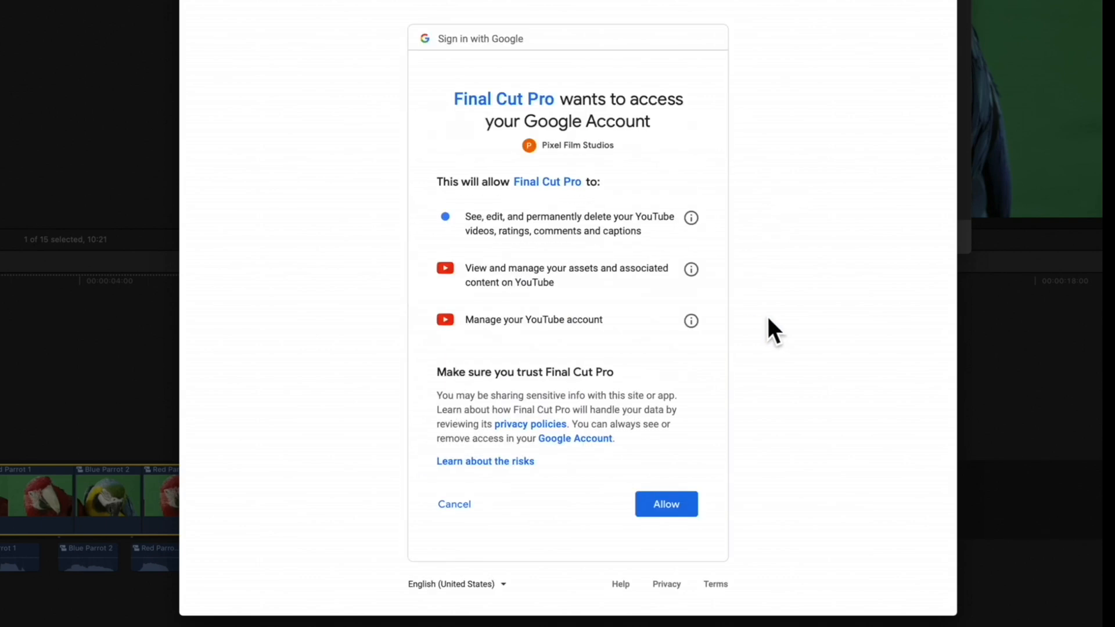
left_click(666, 504)
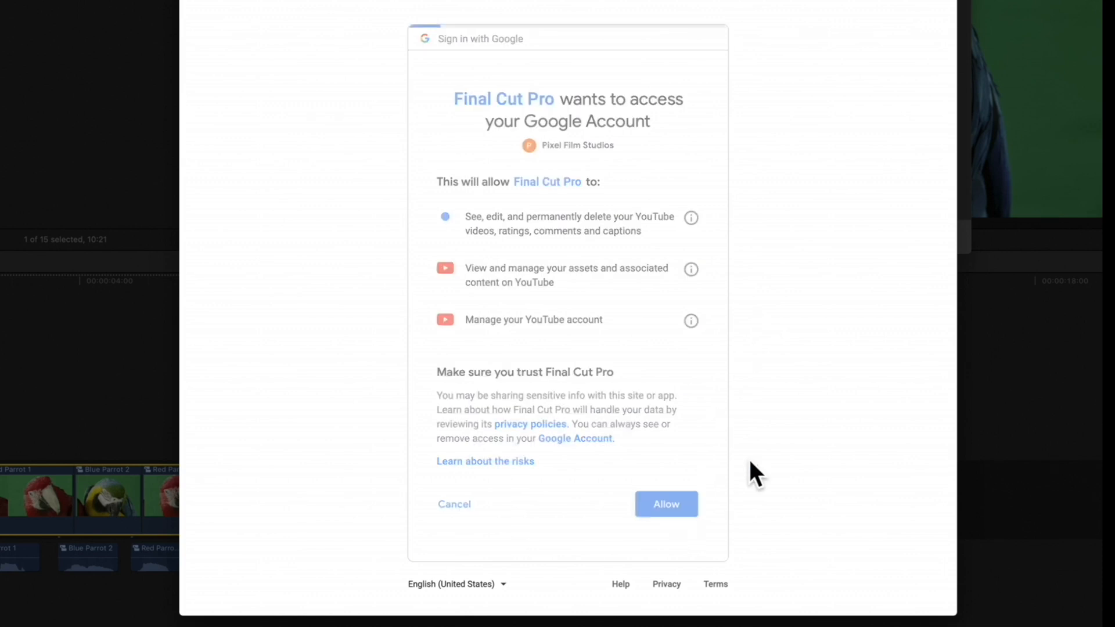
left_click(665, 504)
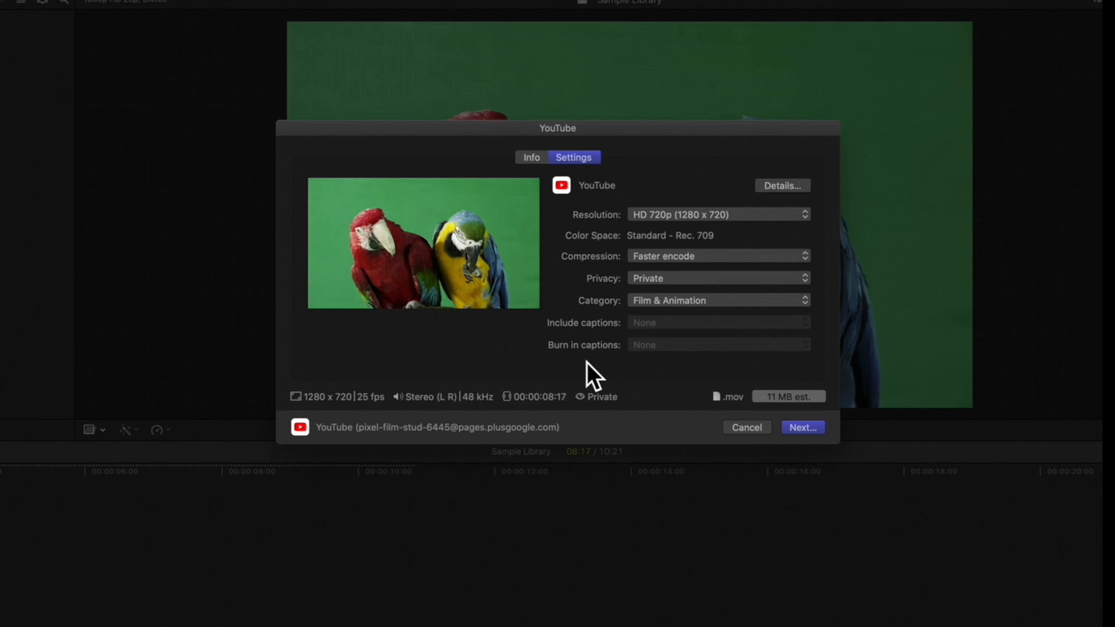
- Set the YouTube upload to HD 1080p, Better quality, Private, category Comedy, and continue
left_click(719, 214)
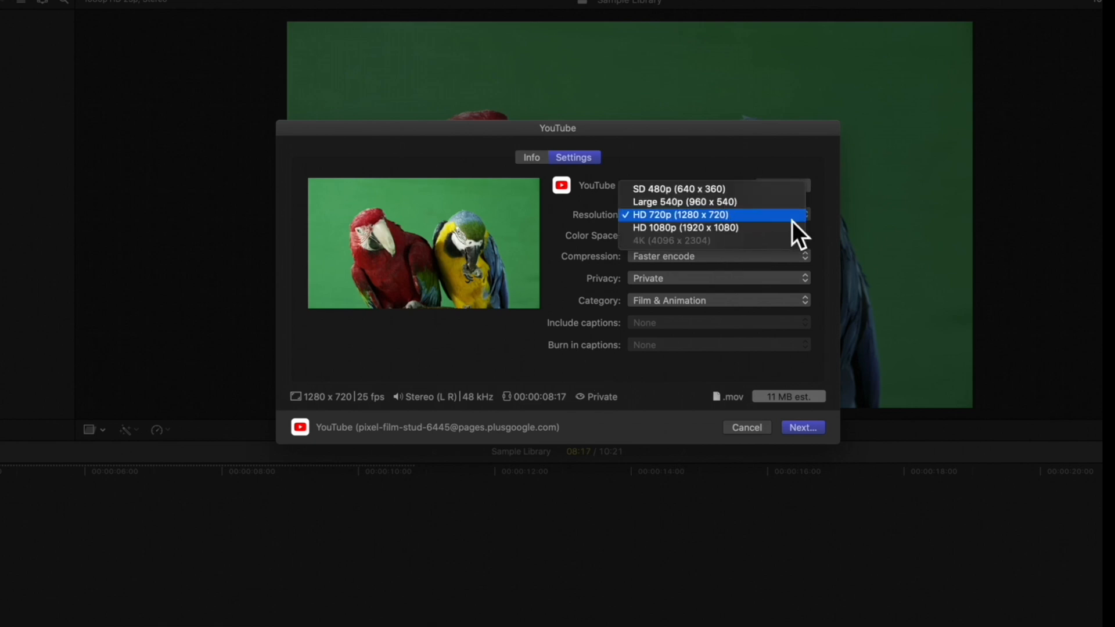
left_click(684, 228)
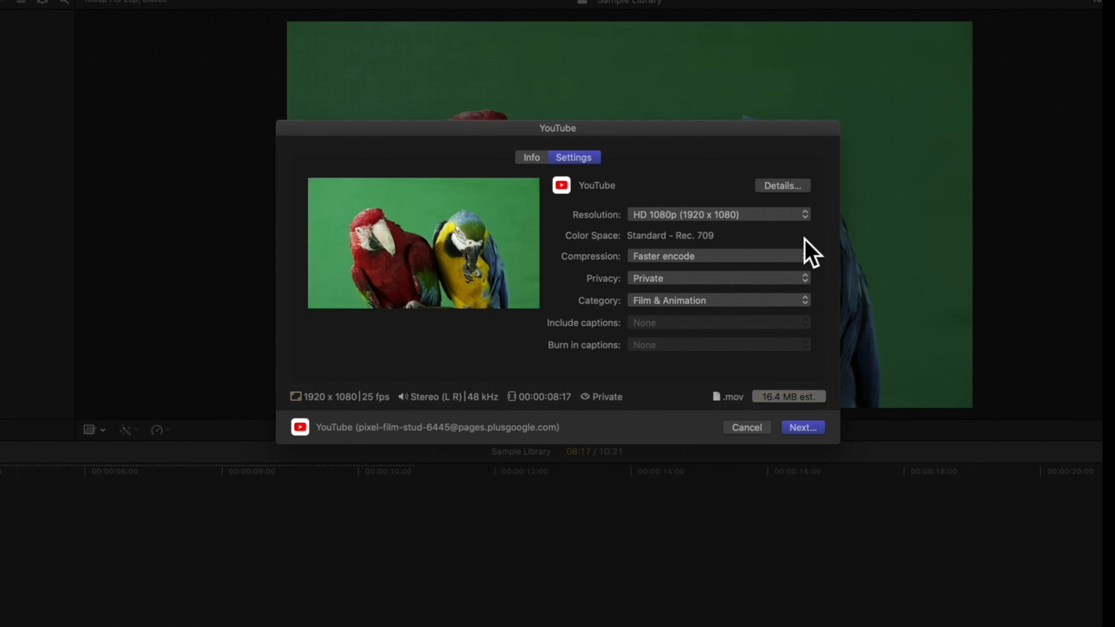
left_click(717, 256)
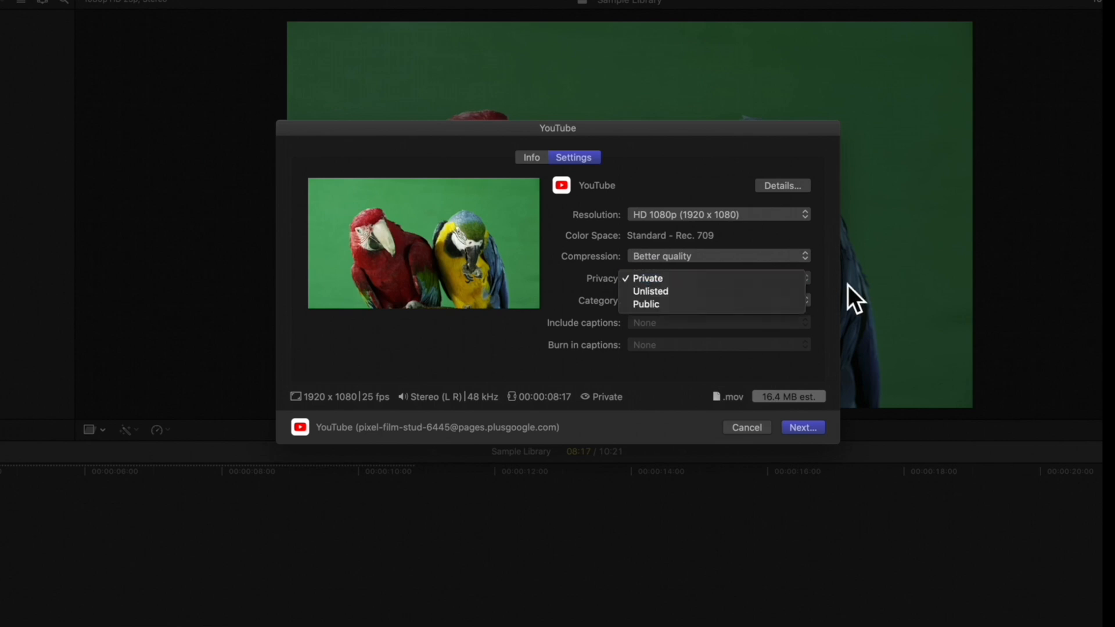
left_click(647, 278)
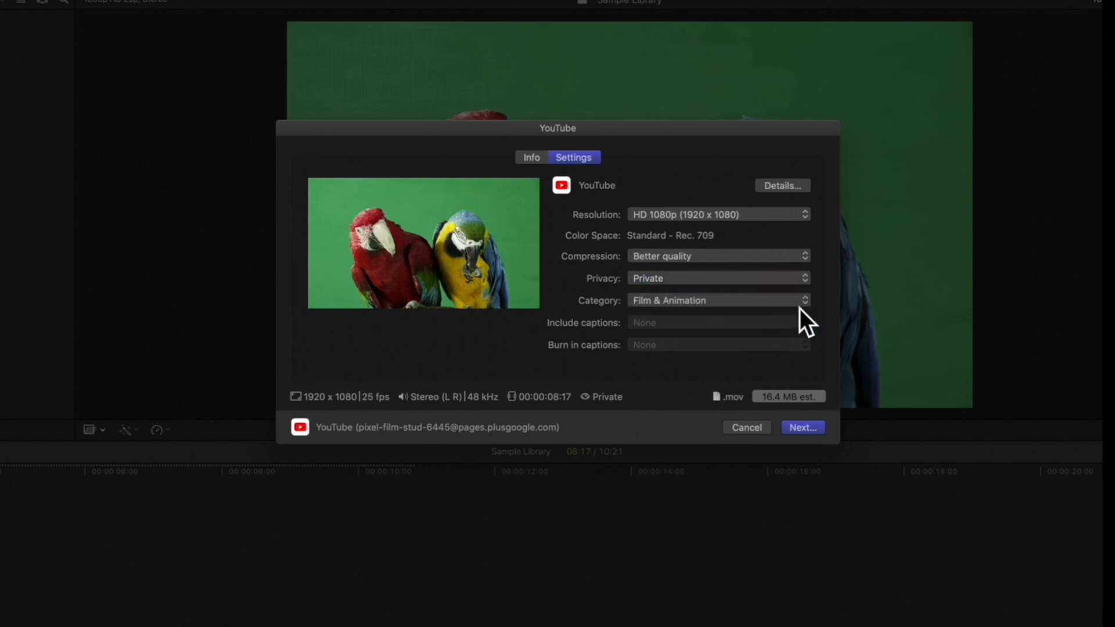
left_click(719, 300)
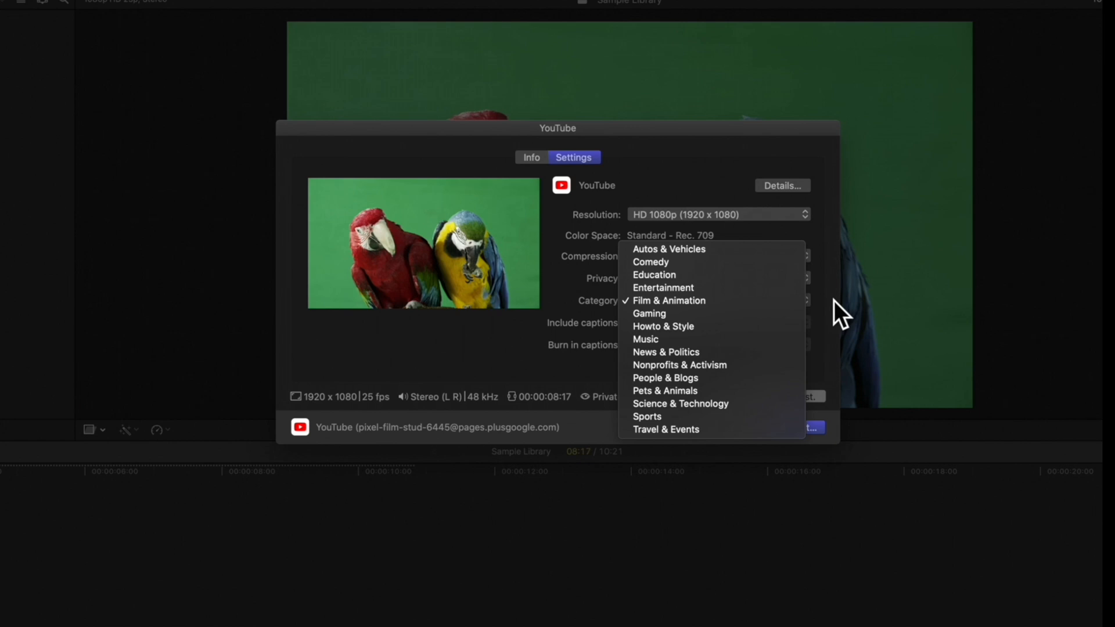
left_click(651, 261)
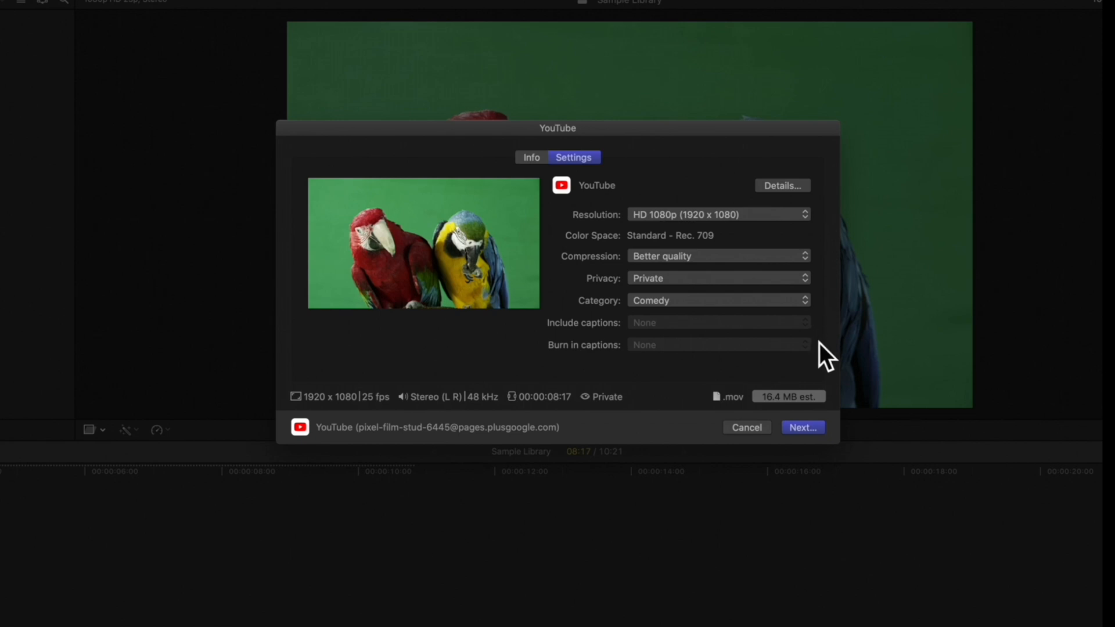
mouse_move(823, 399)
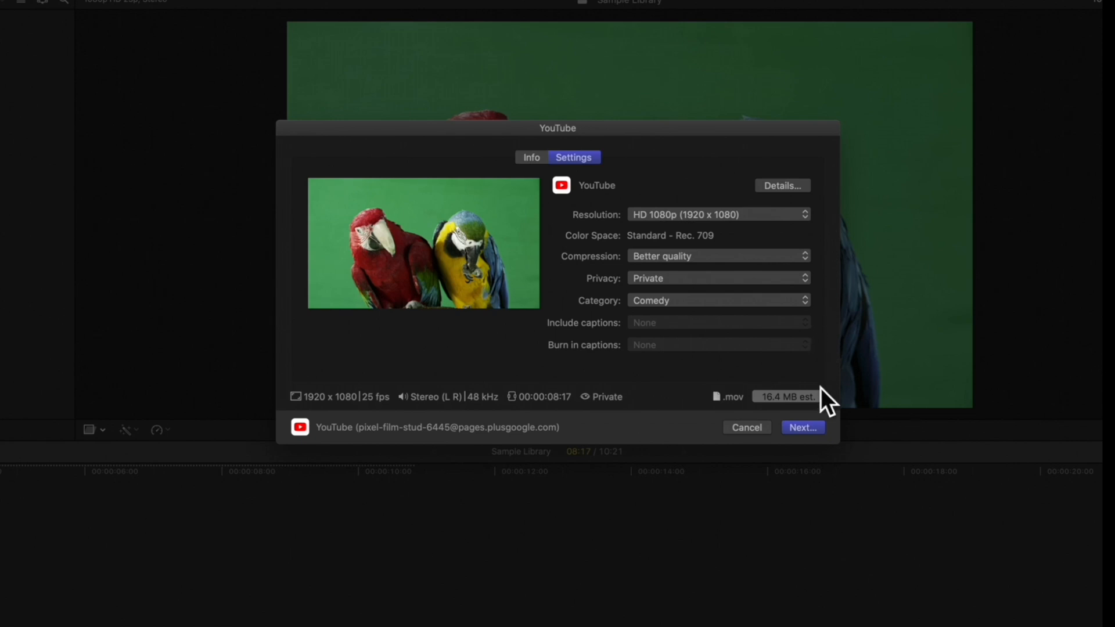
left_click(802, 428)
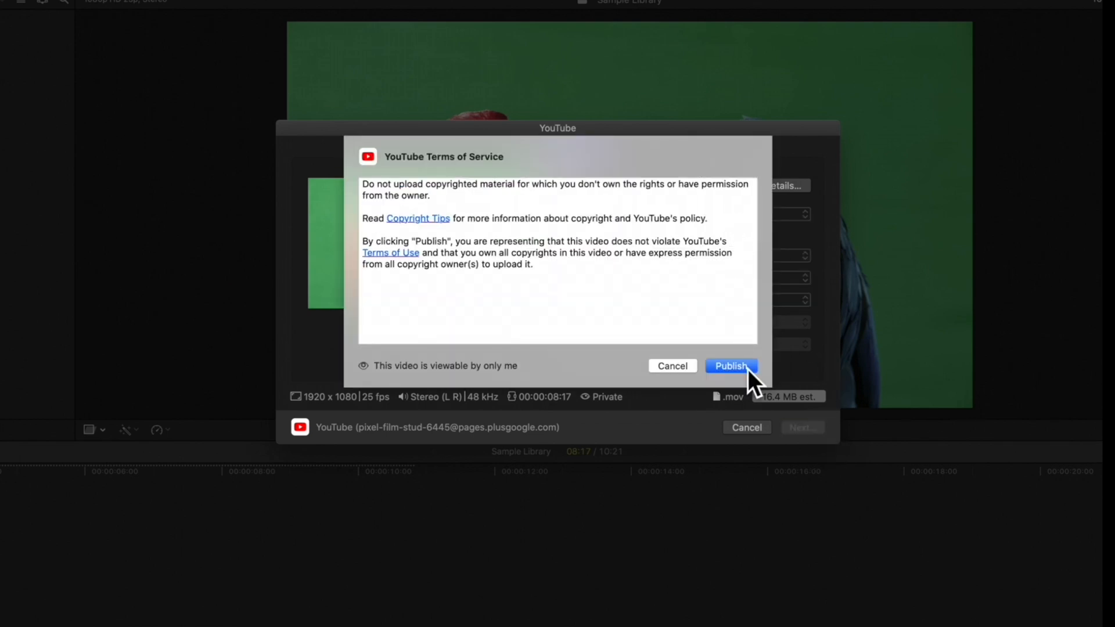
- Publish the parrot video to YouTube and reopen the share destinations list
left_click(731, 366)
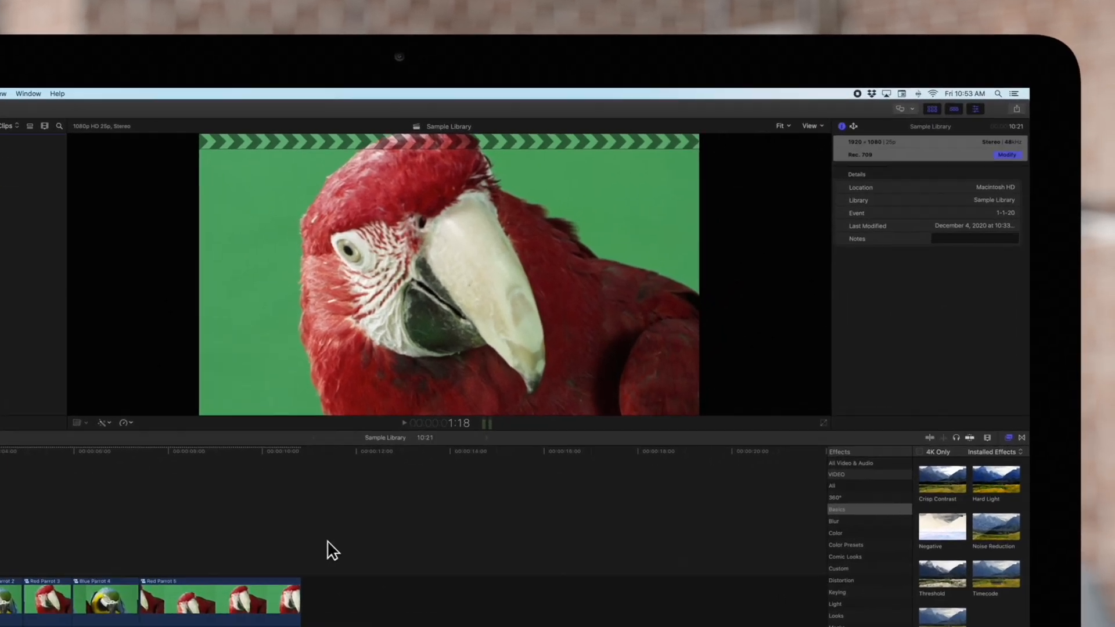
left_click(1019, 109)
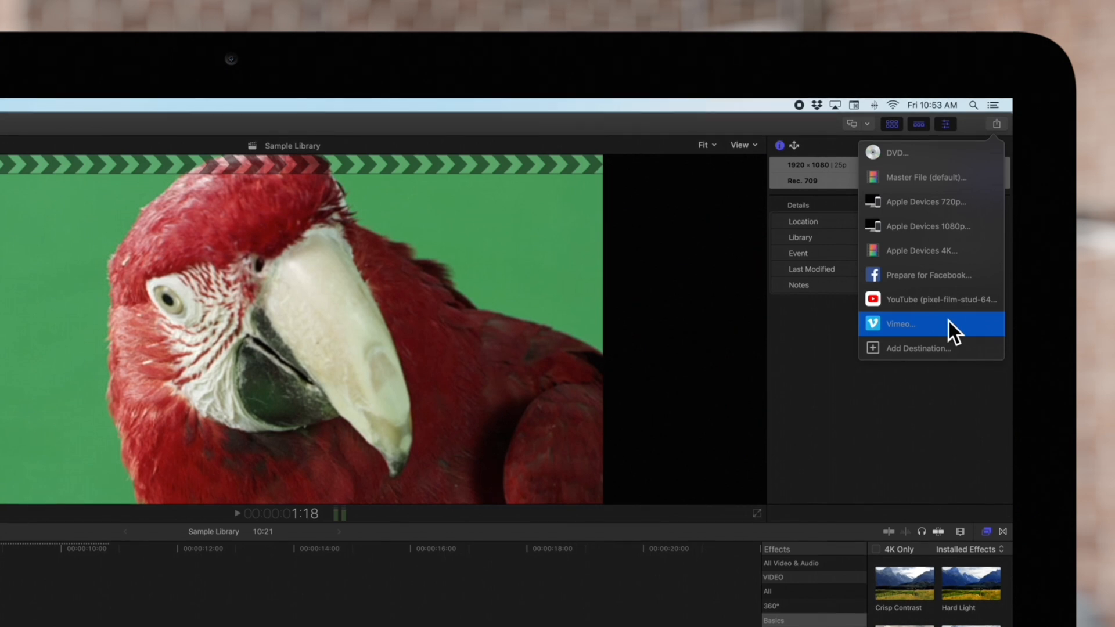
- Start a Vimeo share and sign in to the Vimeo account from Settings
left_click(922, 324)
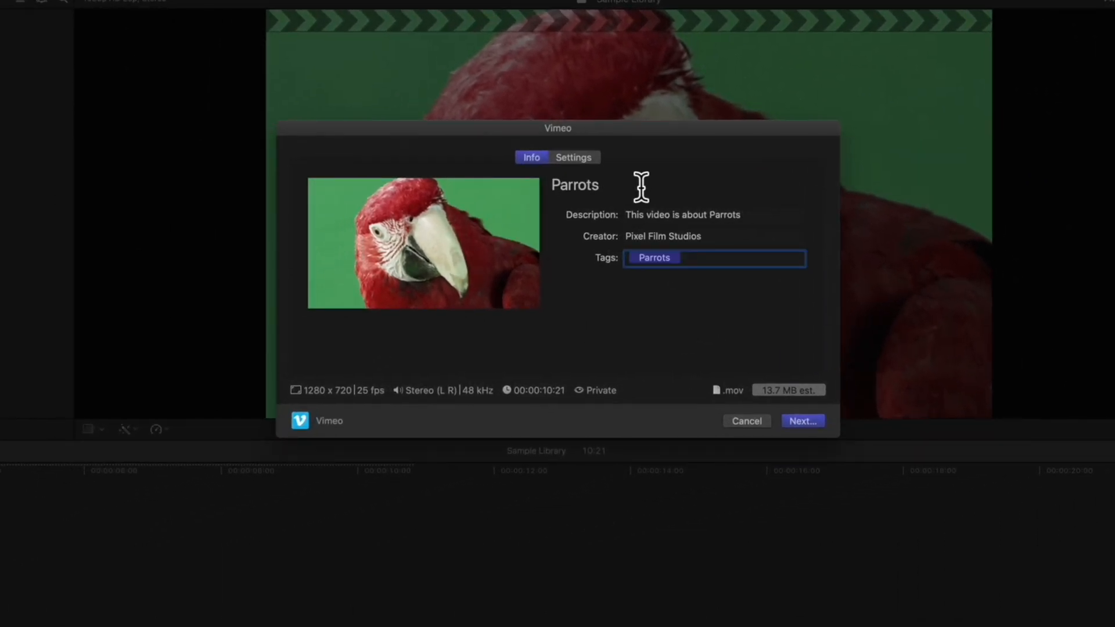
left_click(573, 157)
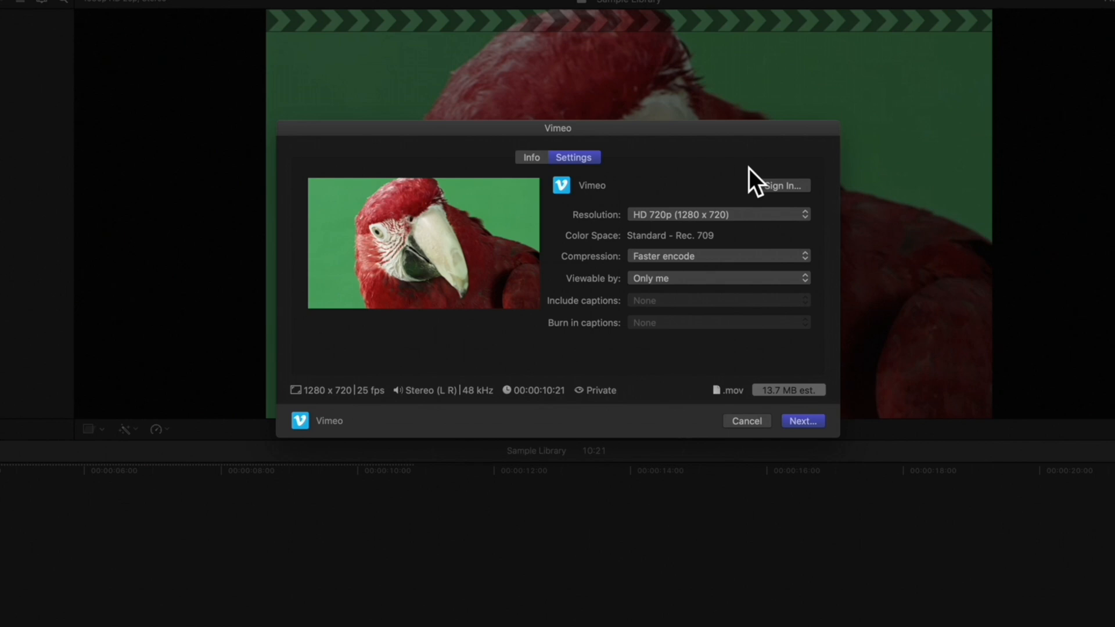
left_click(782, 185)
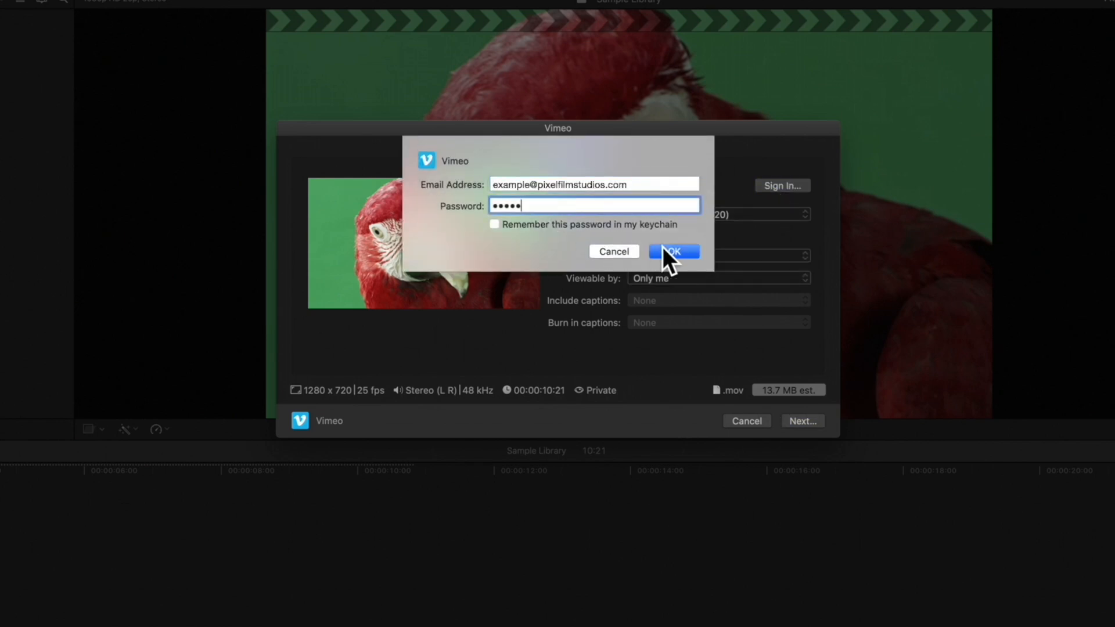
left_click(674, 252)
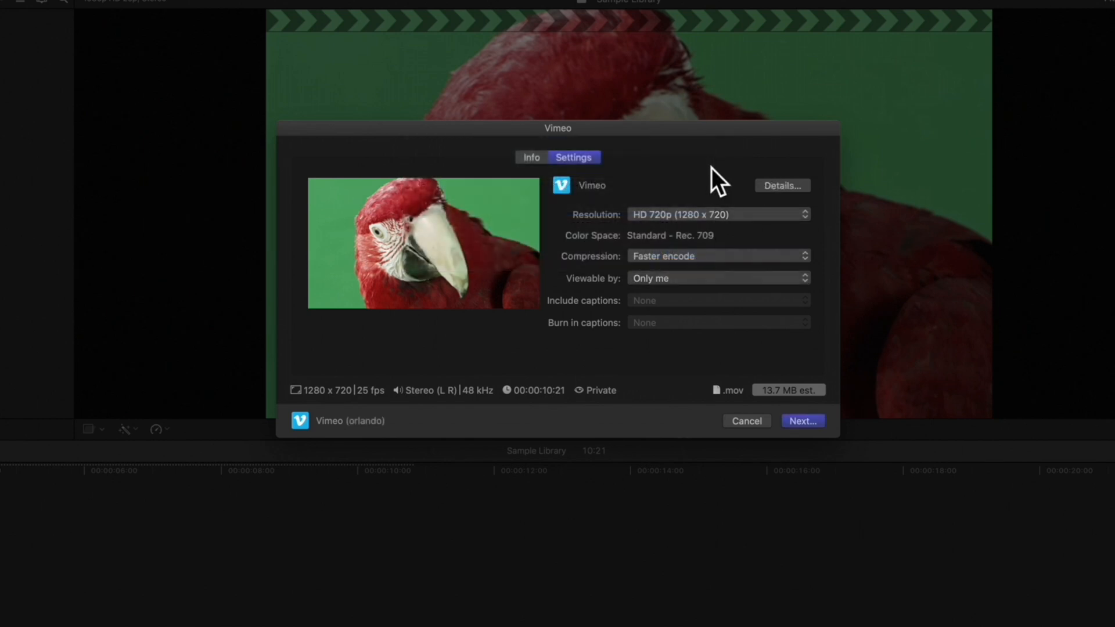
- Set the Vimeo upload to HD 1080p, Better quality compression, viewable by Only me
left_click(718, 214)
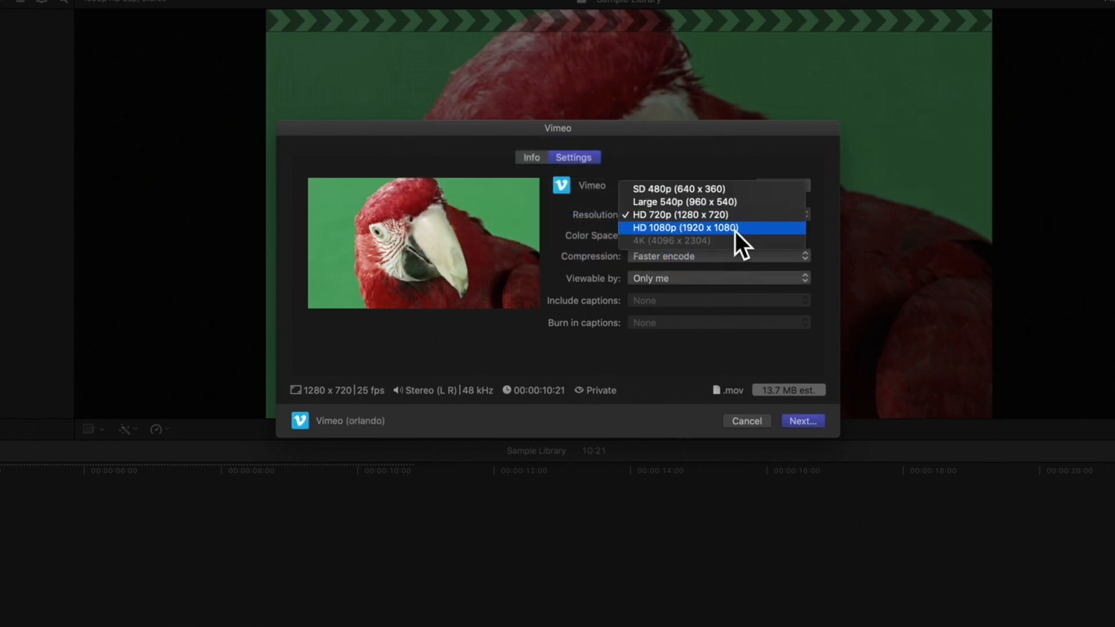
left_click(685, 227)
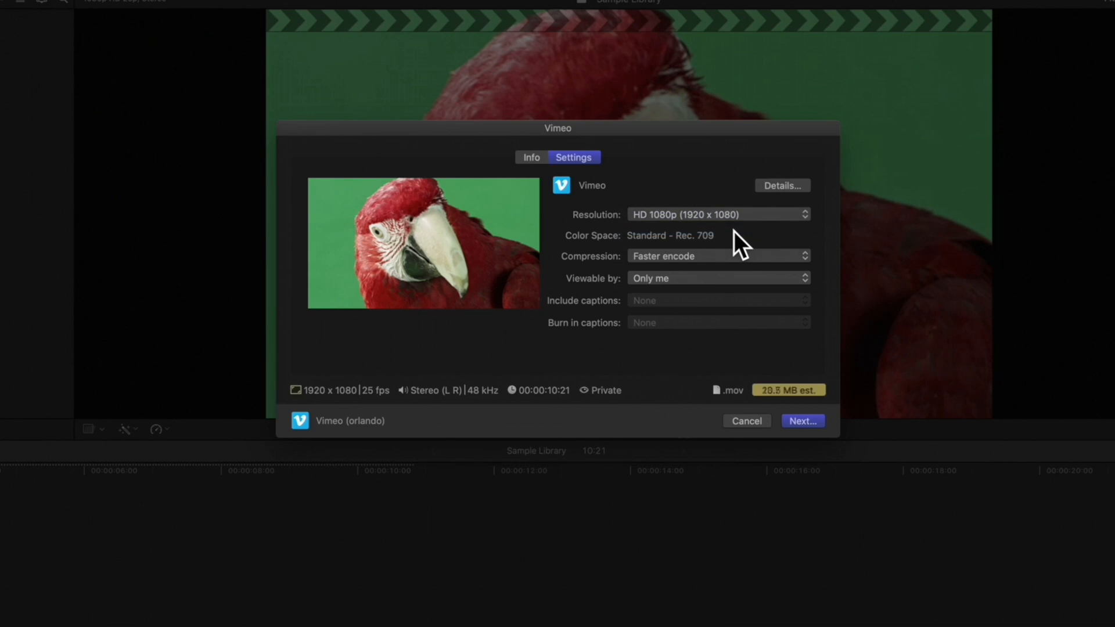
left_click(719, 256)
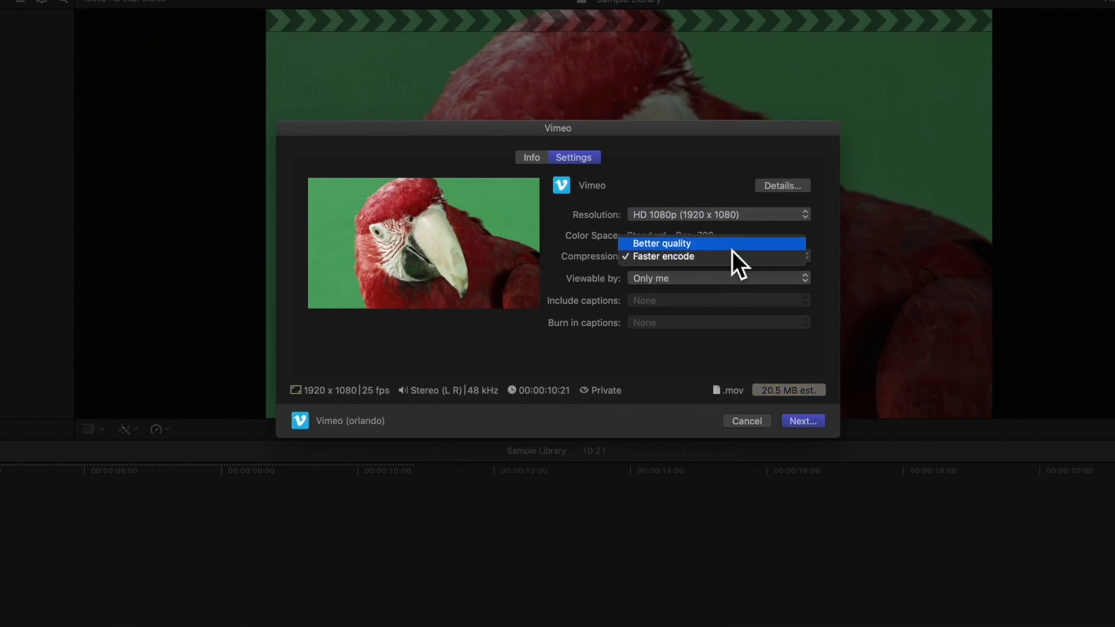
left_click(661, 243)
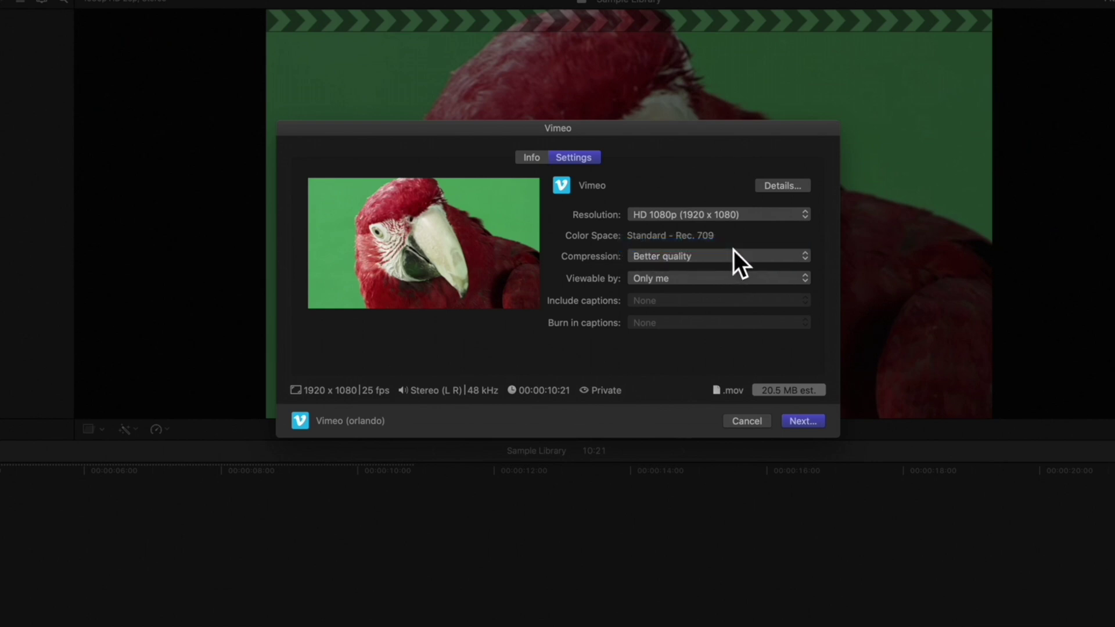
left_click(719, 278)
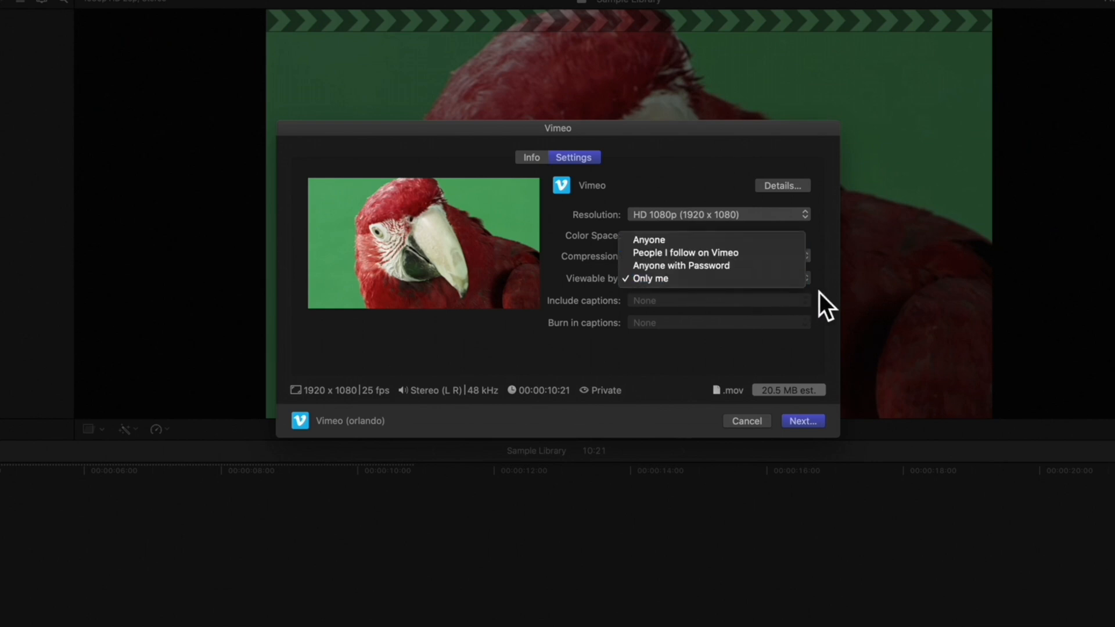
left_click(651, 279)
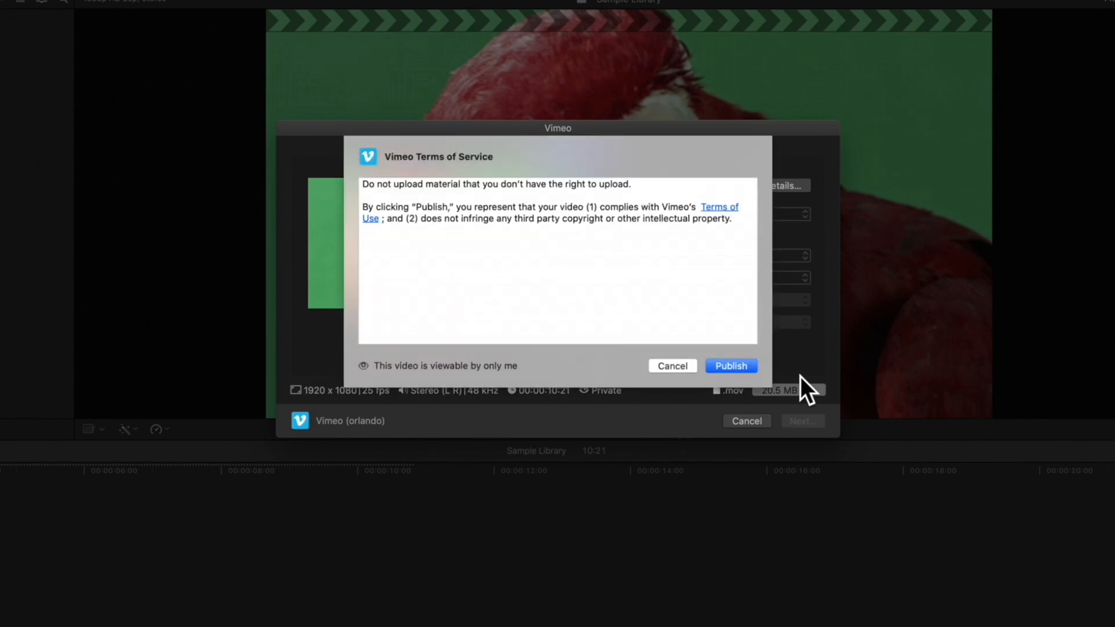
- Publish the parrot video to Vimeo and reopen the share destinations list
left_click(731, 366)
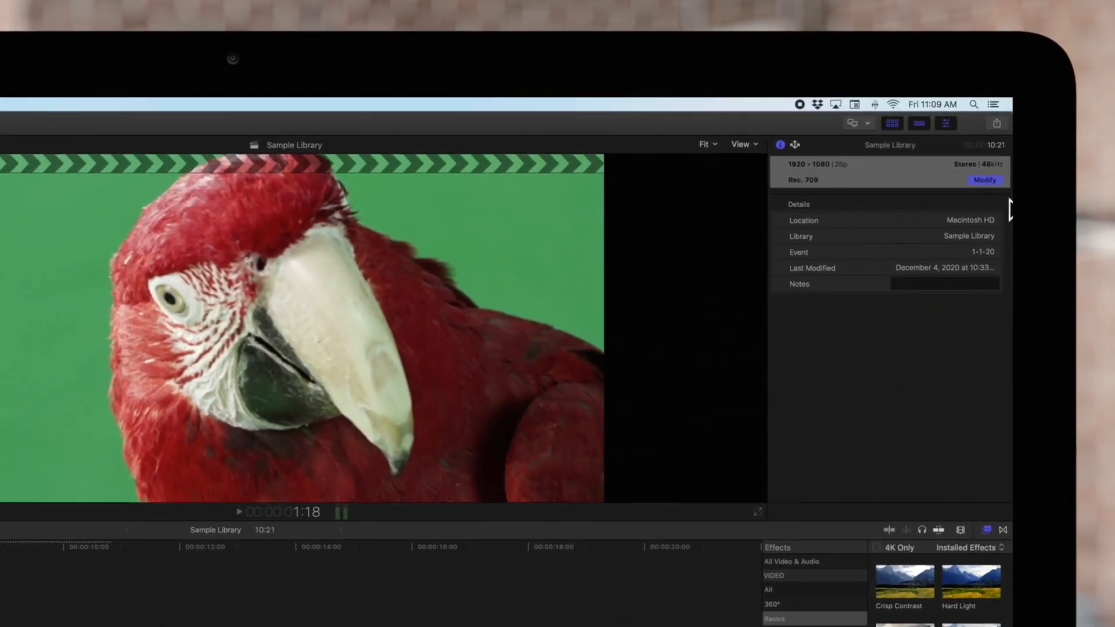
left_click(996, 123)
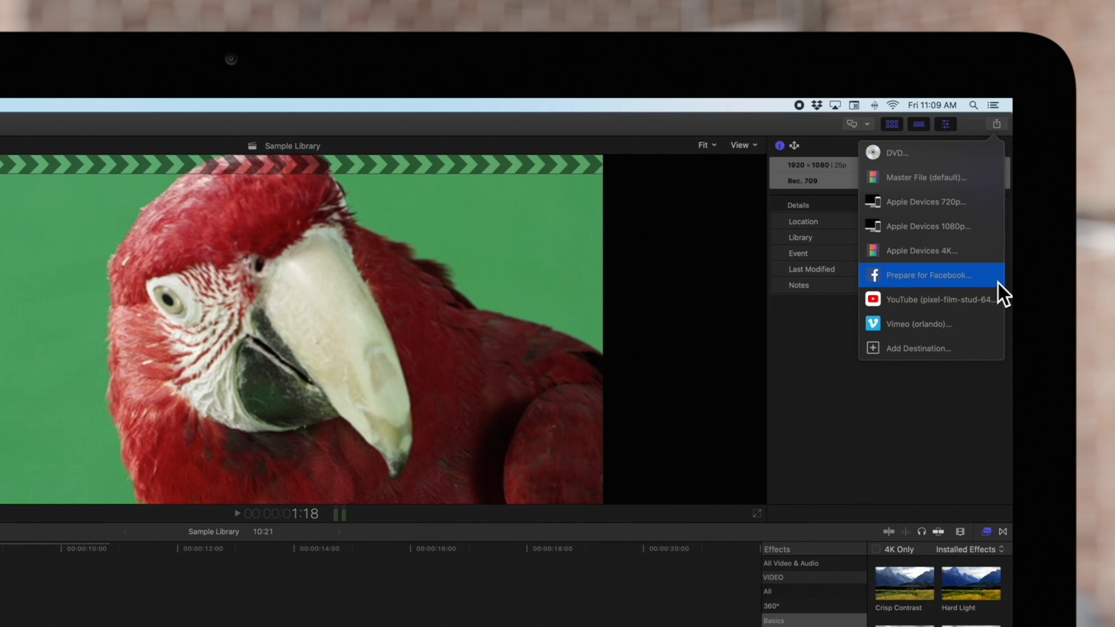
- Prepare a Facebook export, checking HD 1080p and Better quality settings, and proceed
left_click(927, 274)
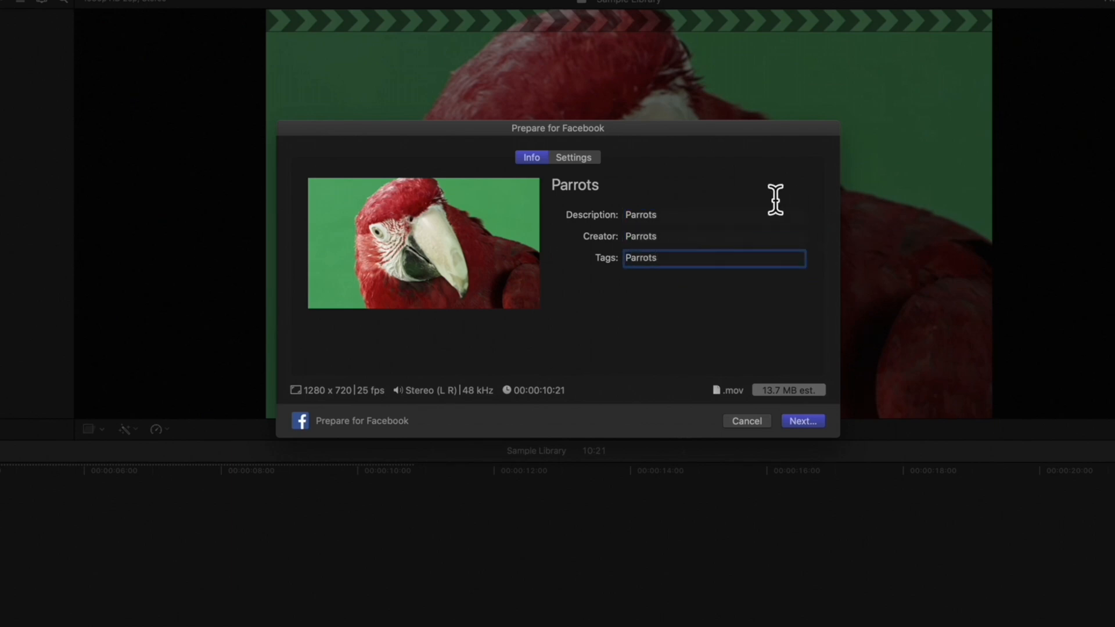
mouse_move(762, 195)
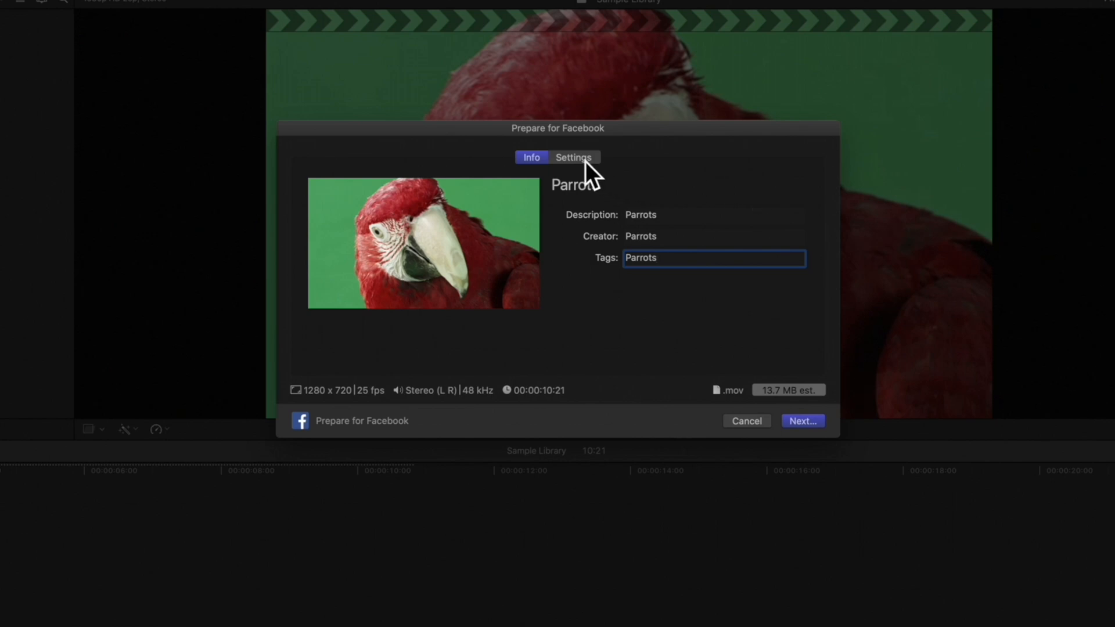
left_click(572, 156)
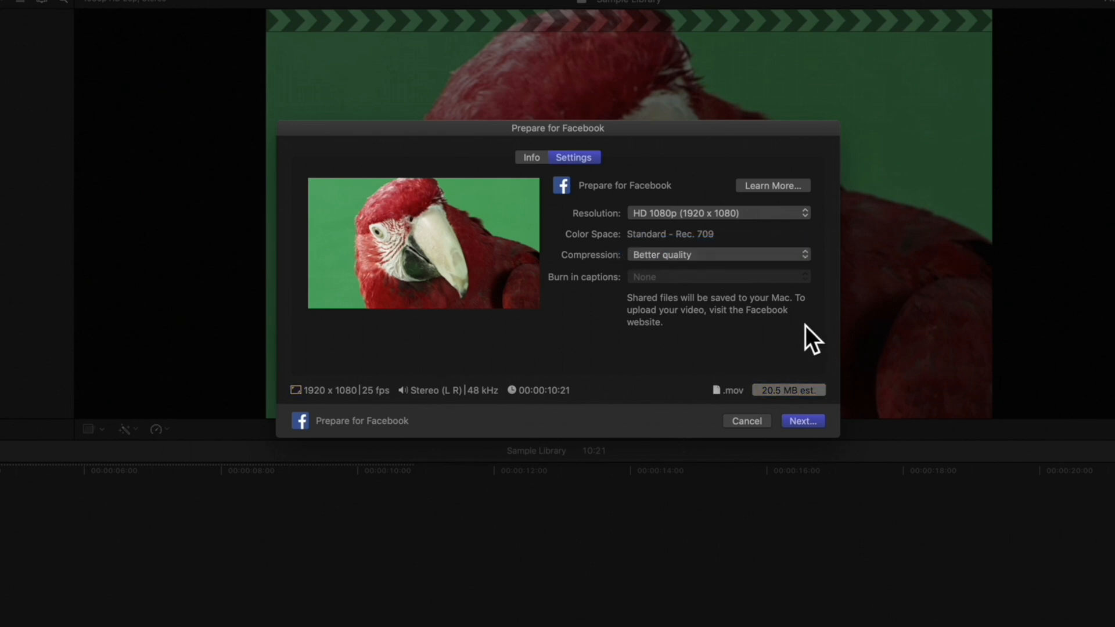
left_click(803, 421)
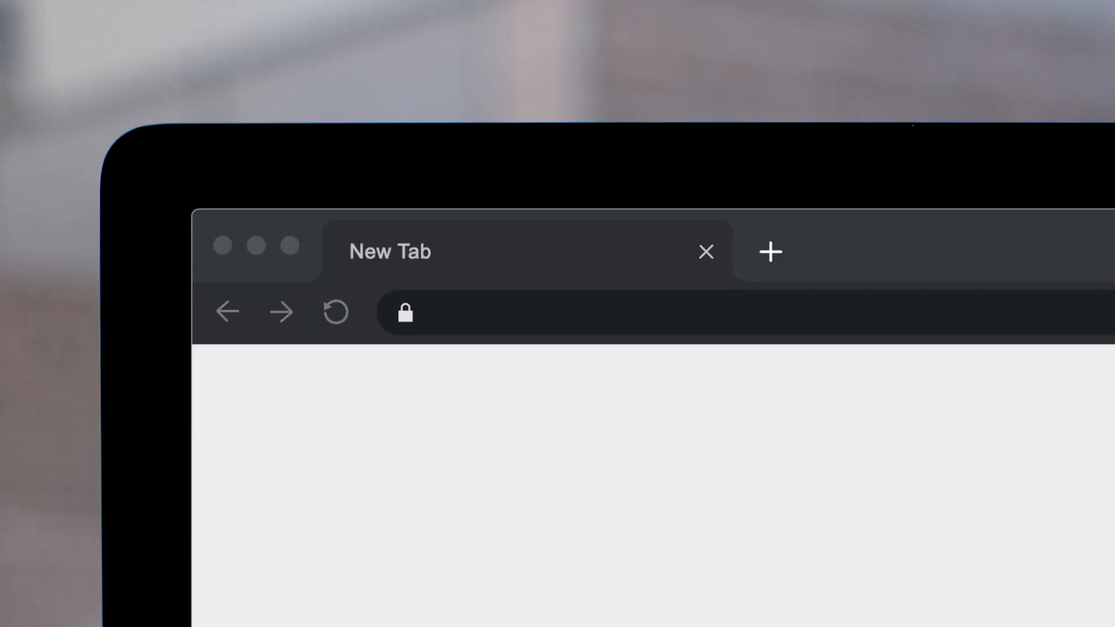
- Go to pixelfilmstudios.com and scroll through the Final Cut Pro X plugin grid
type("pixelfilmstudios.com")
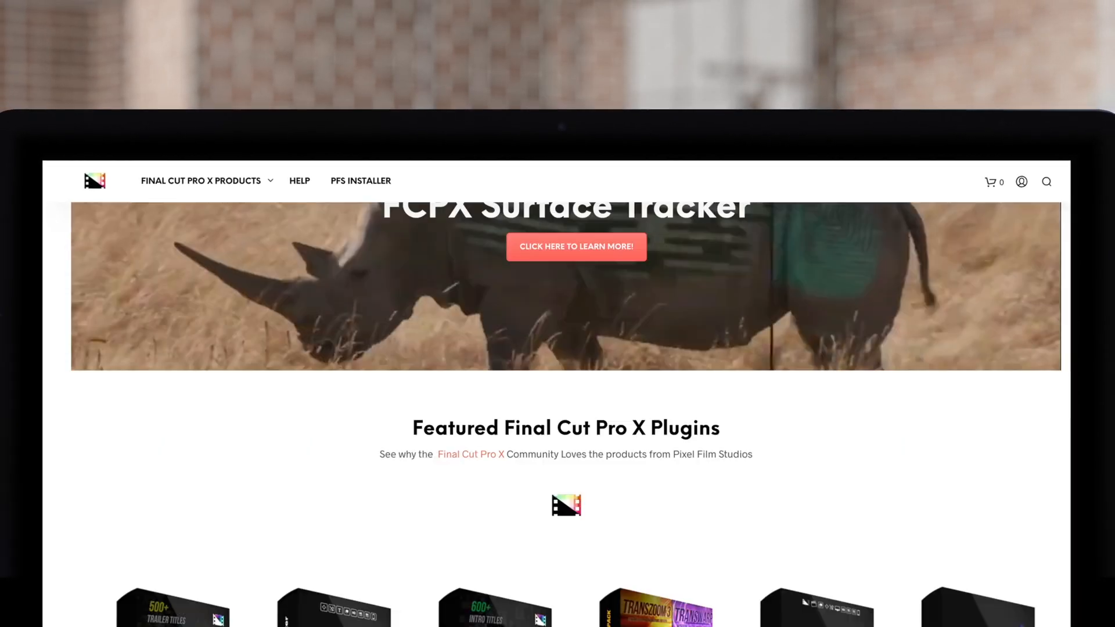
scroll("down", 3)
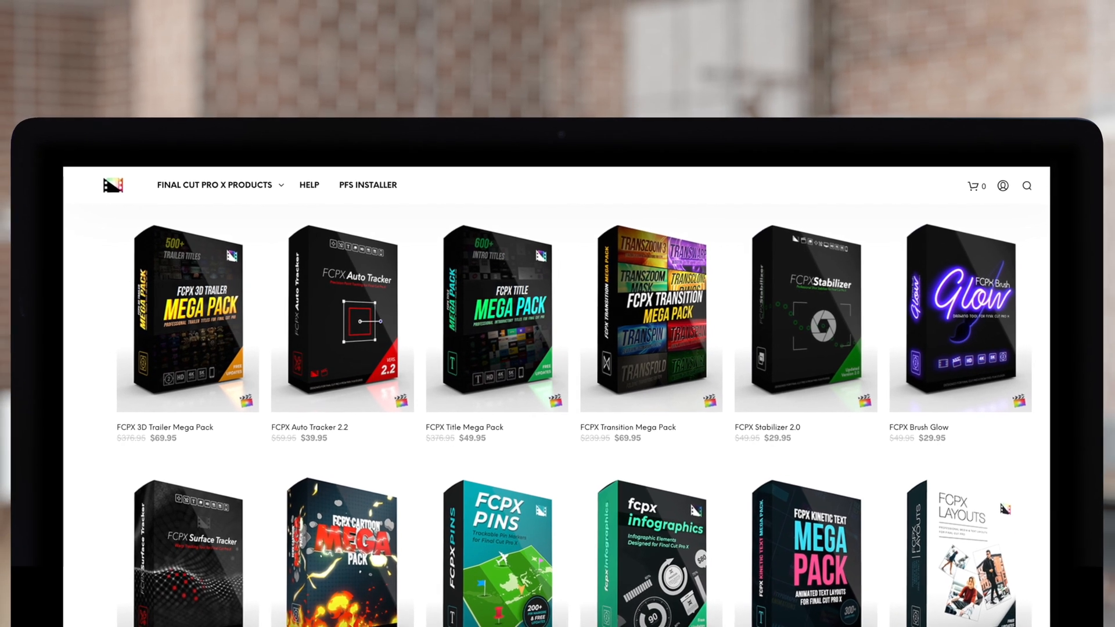
scroll("down", 3)
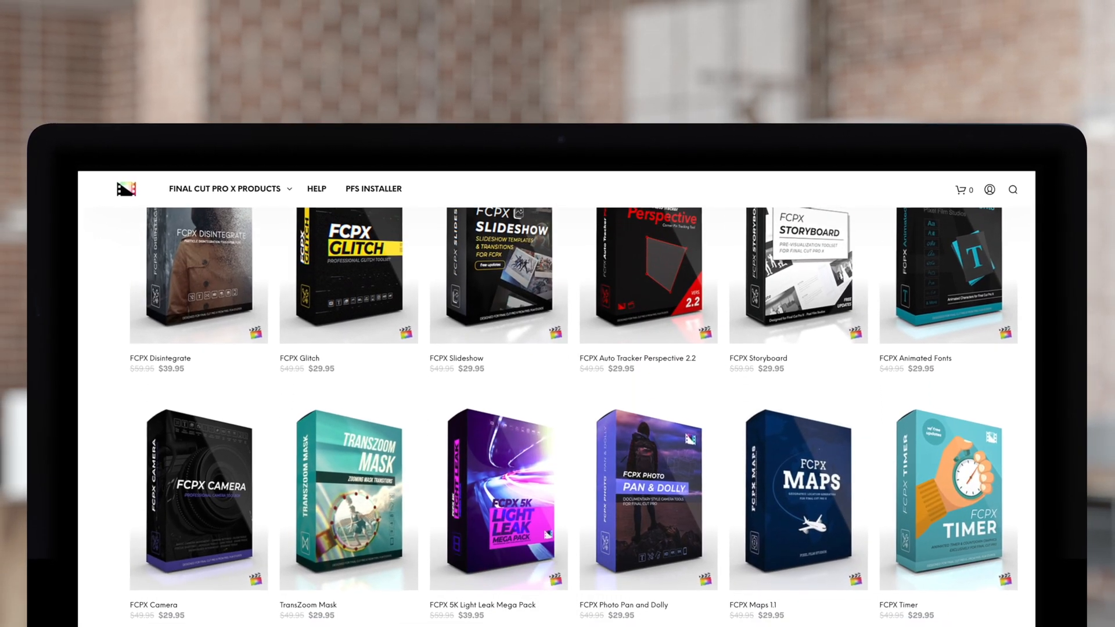